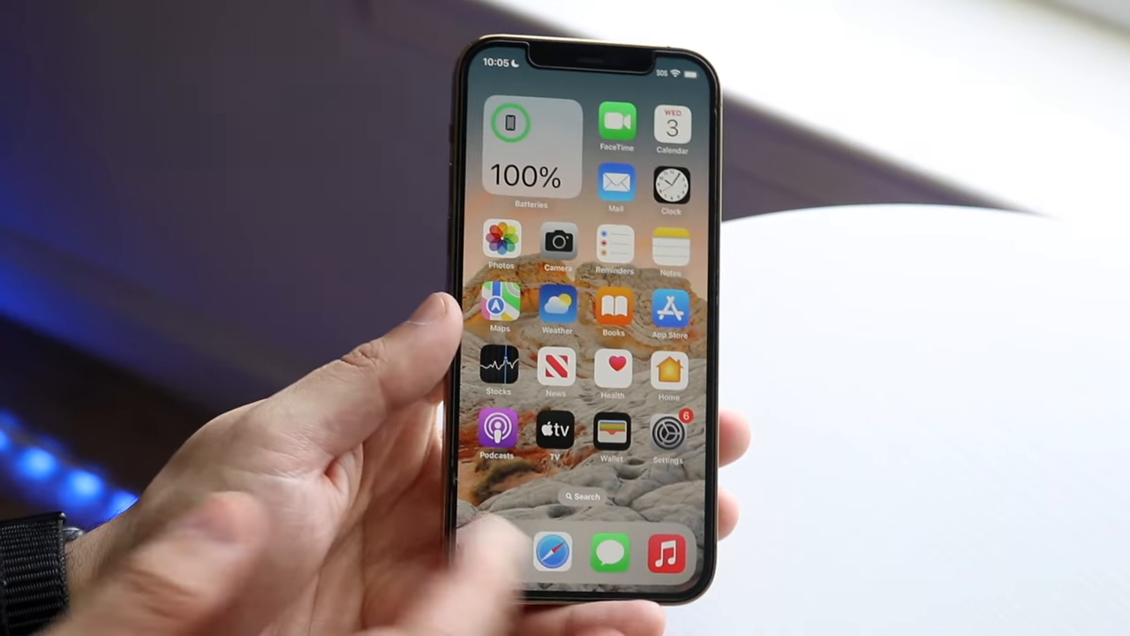
Go to Settings > General > iPhone Storage to see per-app storage use.
left_click(669, 433)
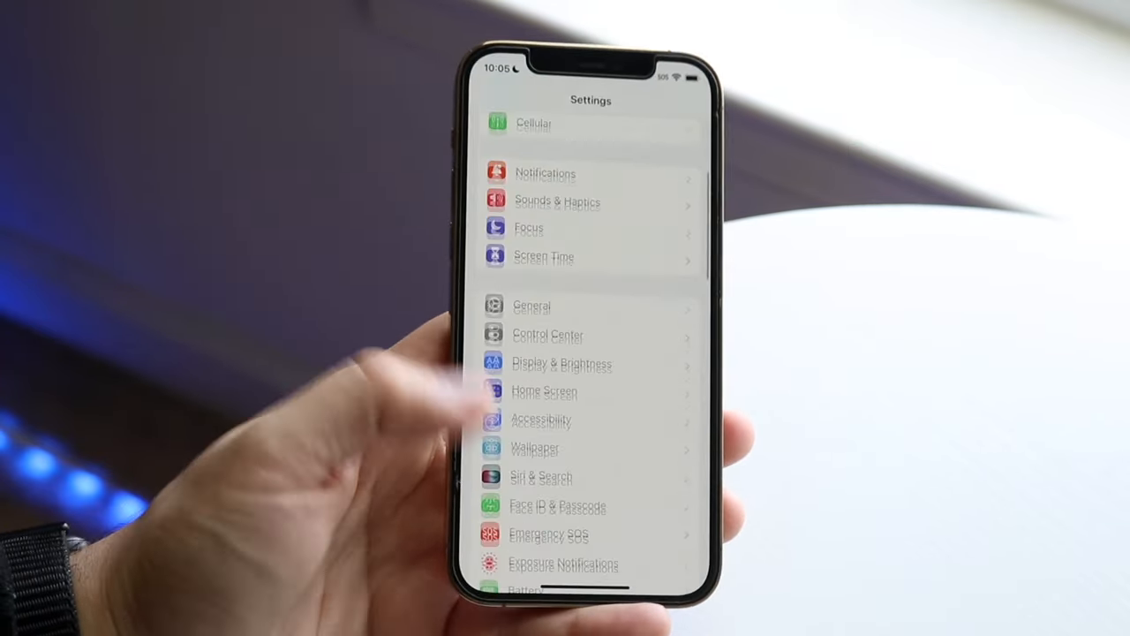
left_click(547, 335)
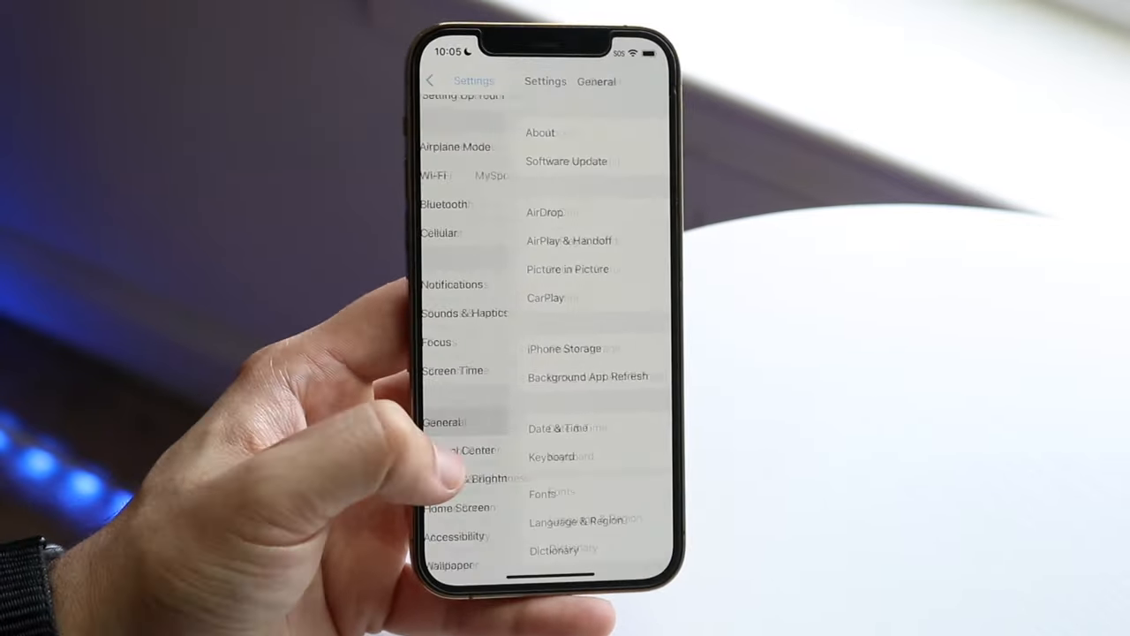
left_click(564, 348)
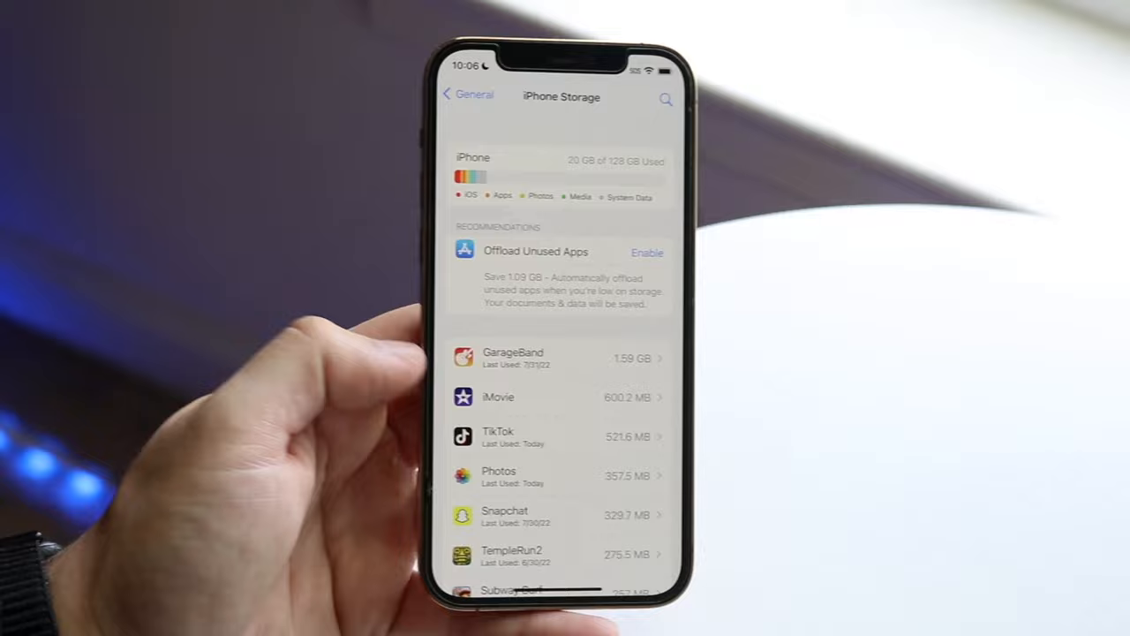
Scroll through the iPhone Storage app list to review each app's size.
scroll("down", 3)
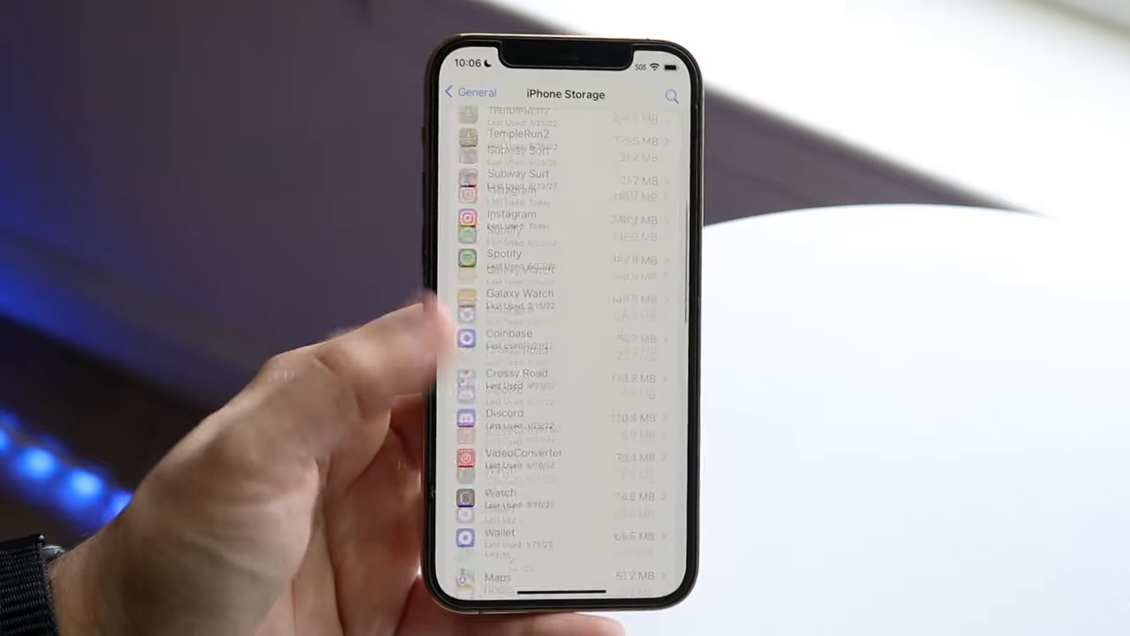
scroll("down", 3)
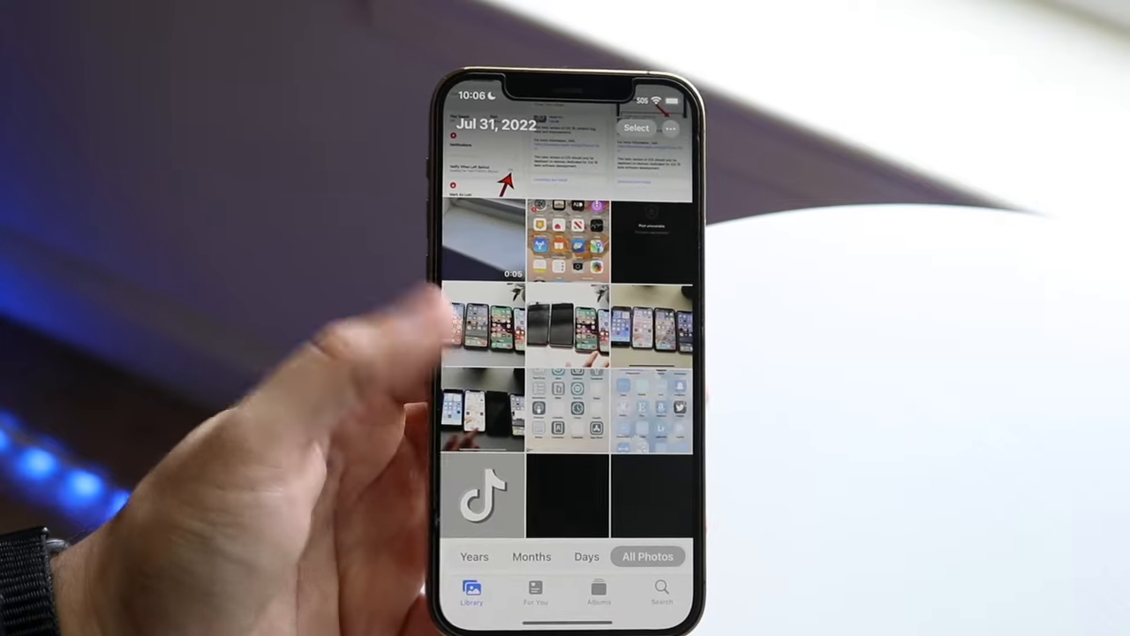
Open the Recently Deleted album from the Photos Albums tab.
left_click(600, 587)
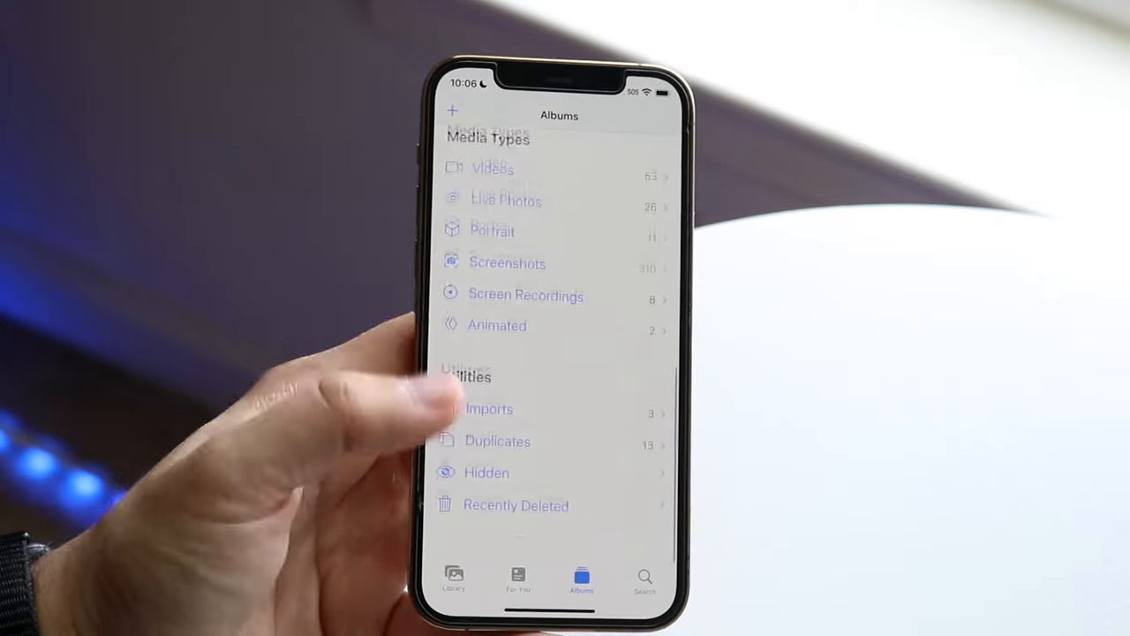
left_click(516, 504)
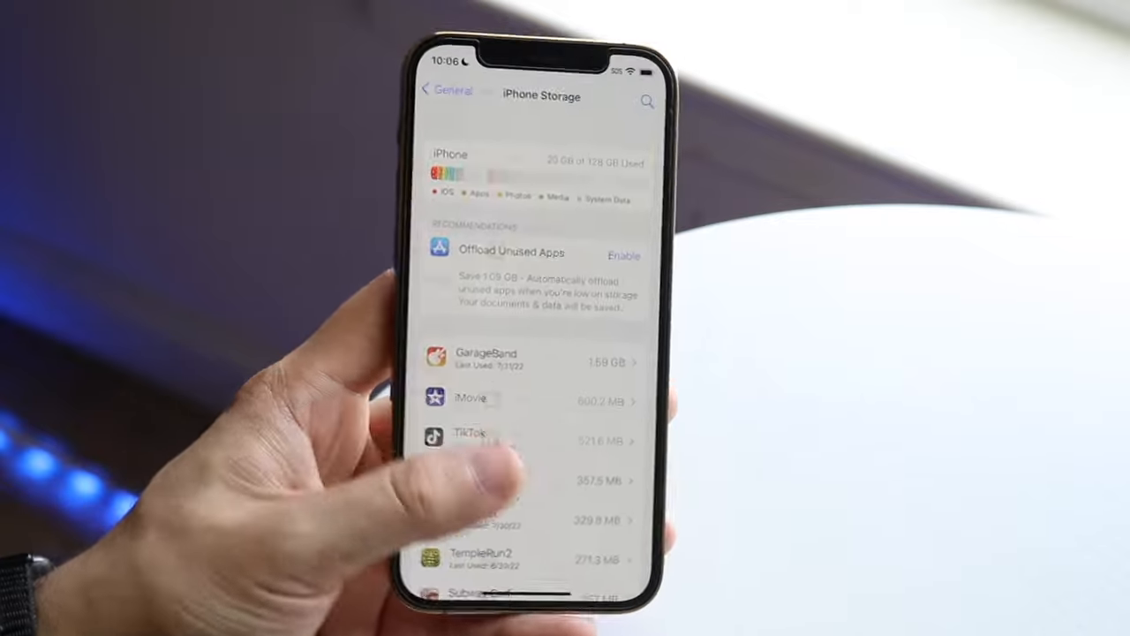
Return to the main Settings list and open Safari's settings.
left_click(442, 89)
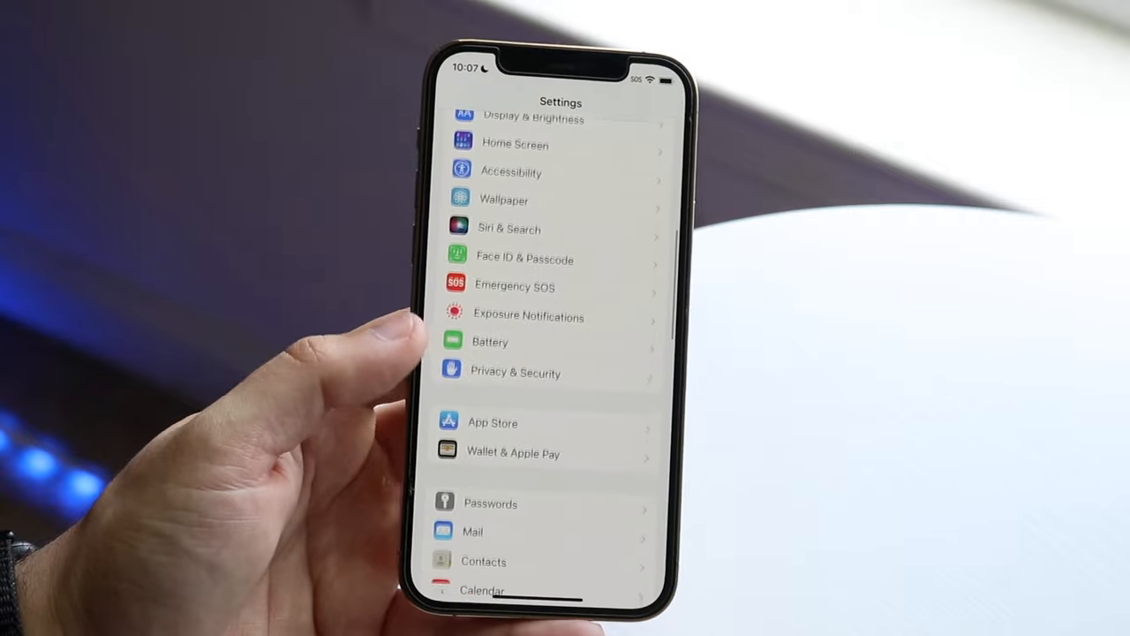
scroll("down", 3)
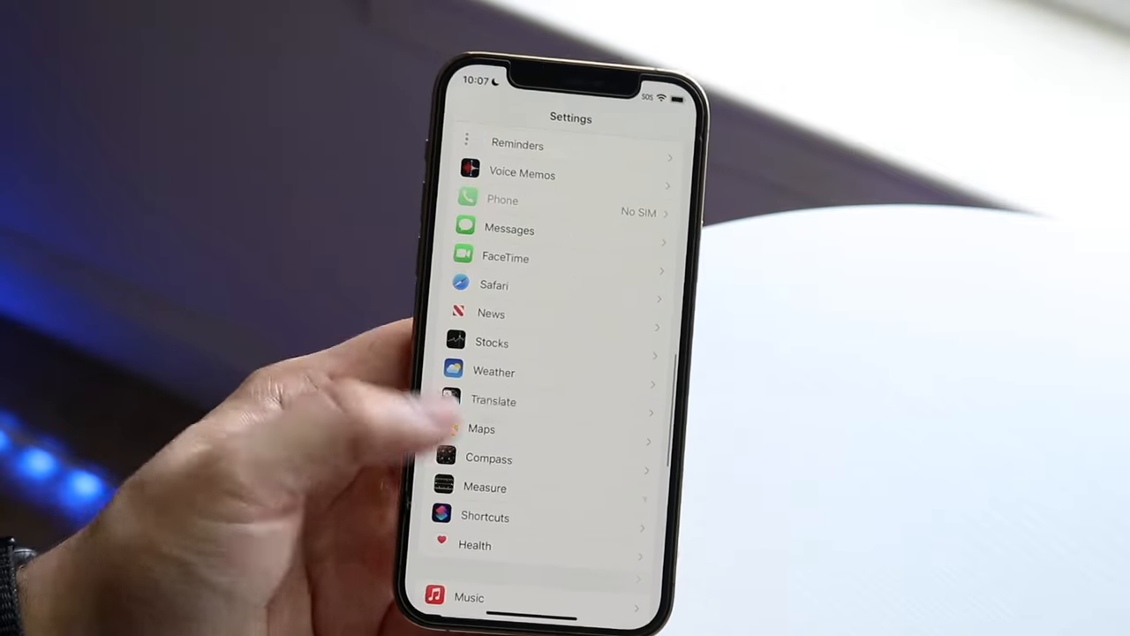
scroll("down", 3)
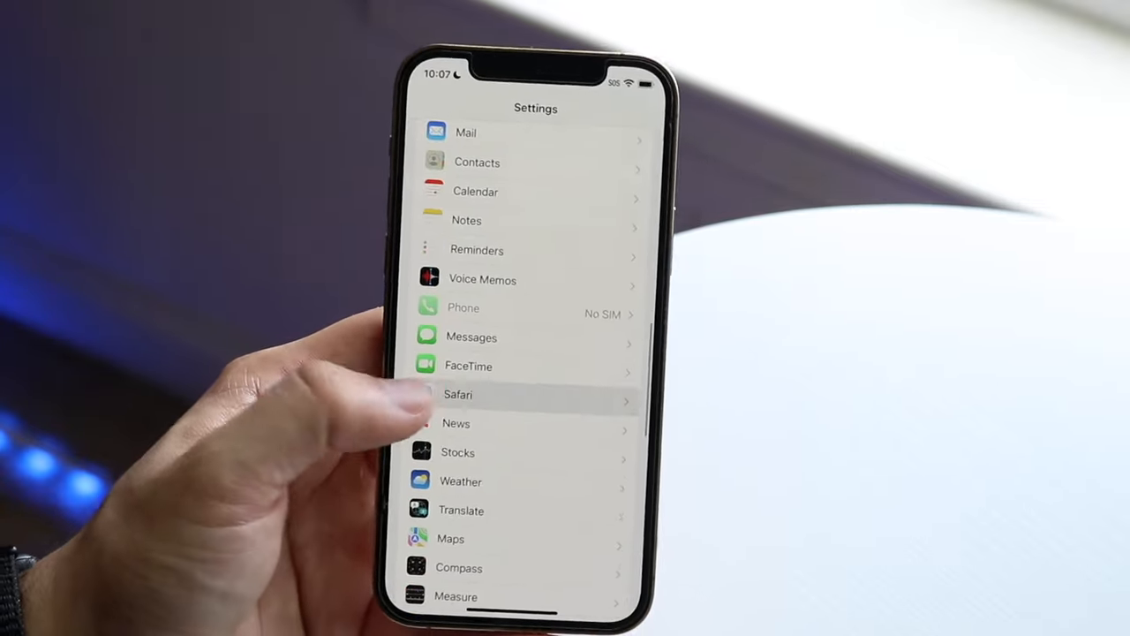
left_click(457, 394)
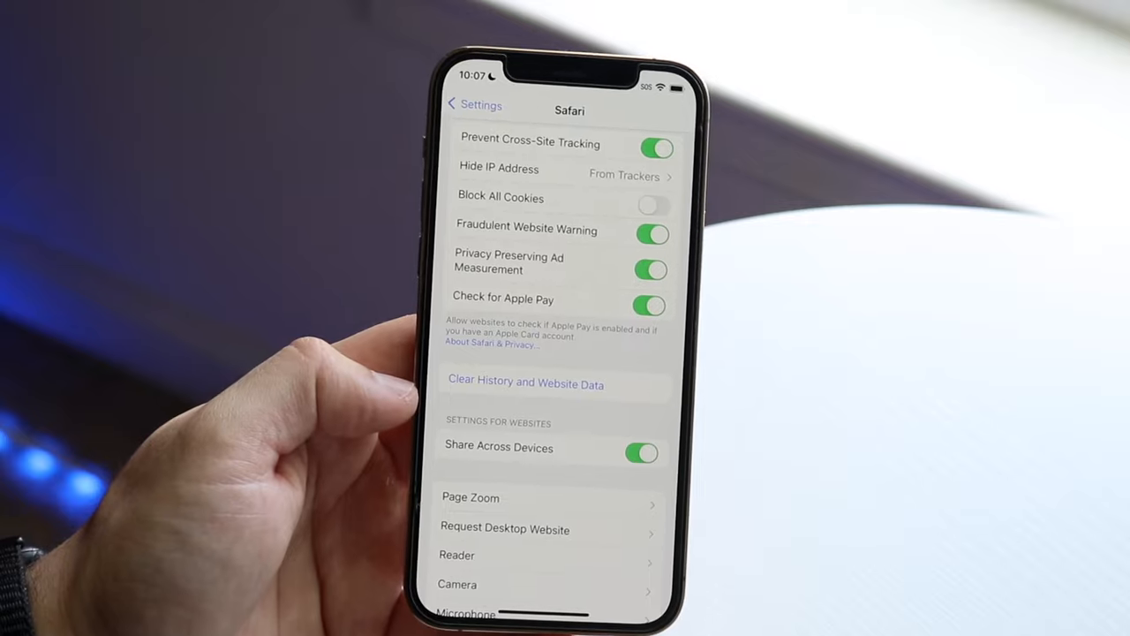
Clear Safari History and Website Data, confirming with Clear History and Data.
left_click(526, 383)
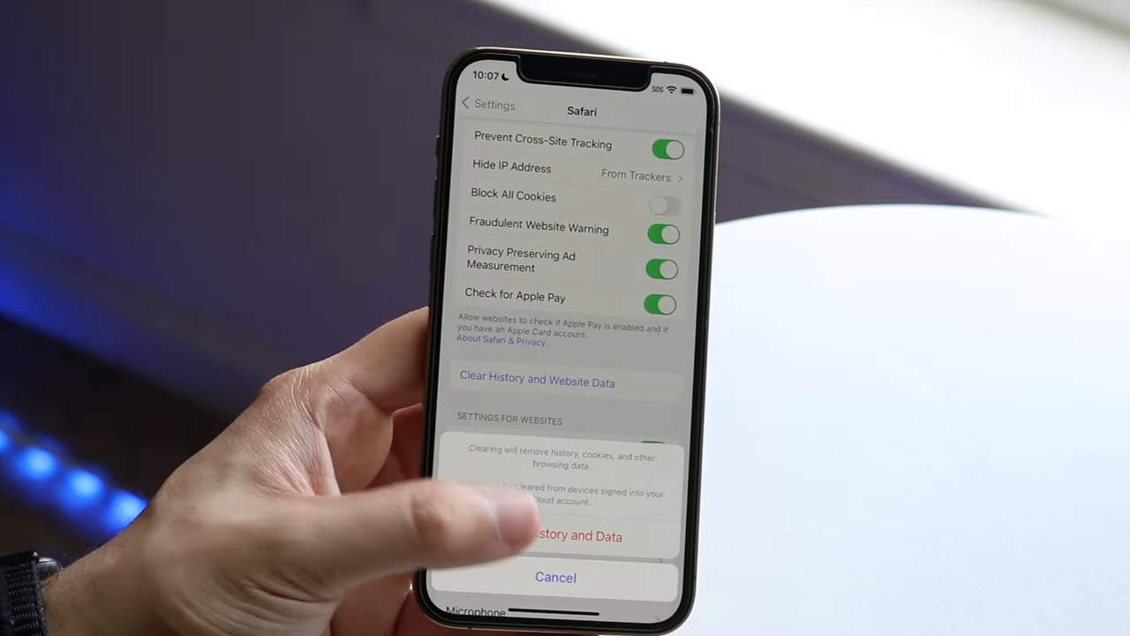
left_click(556, 536)
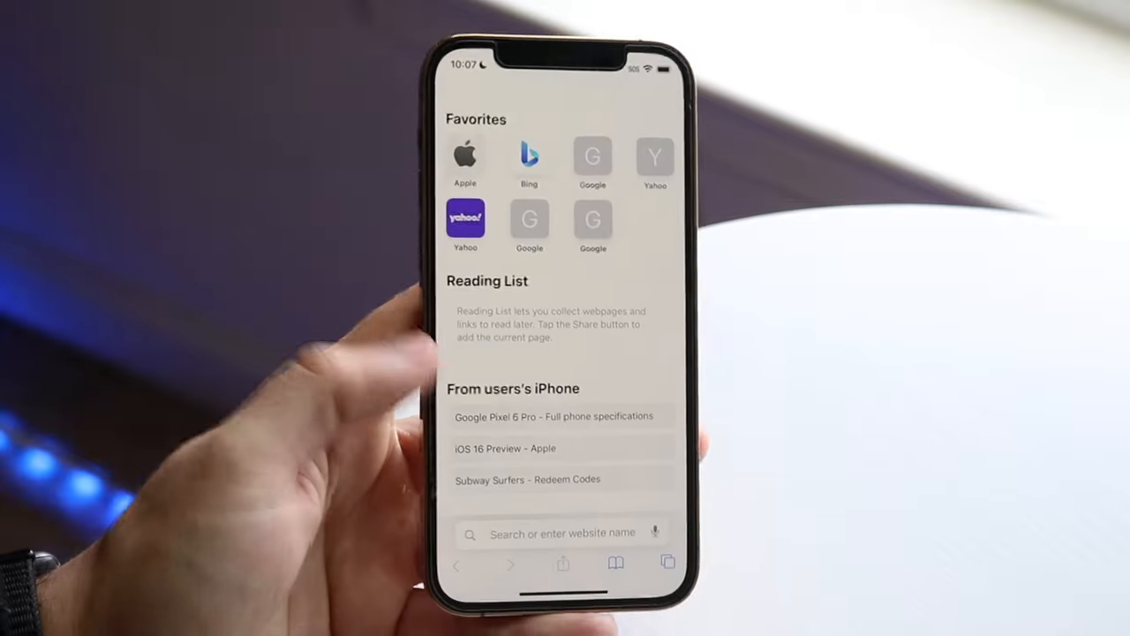
Scroll the emptied Safari start page, then return to the home screen.
scroll("down", 3)
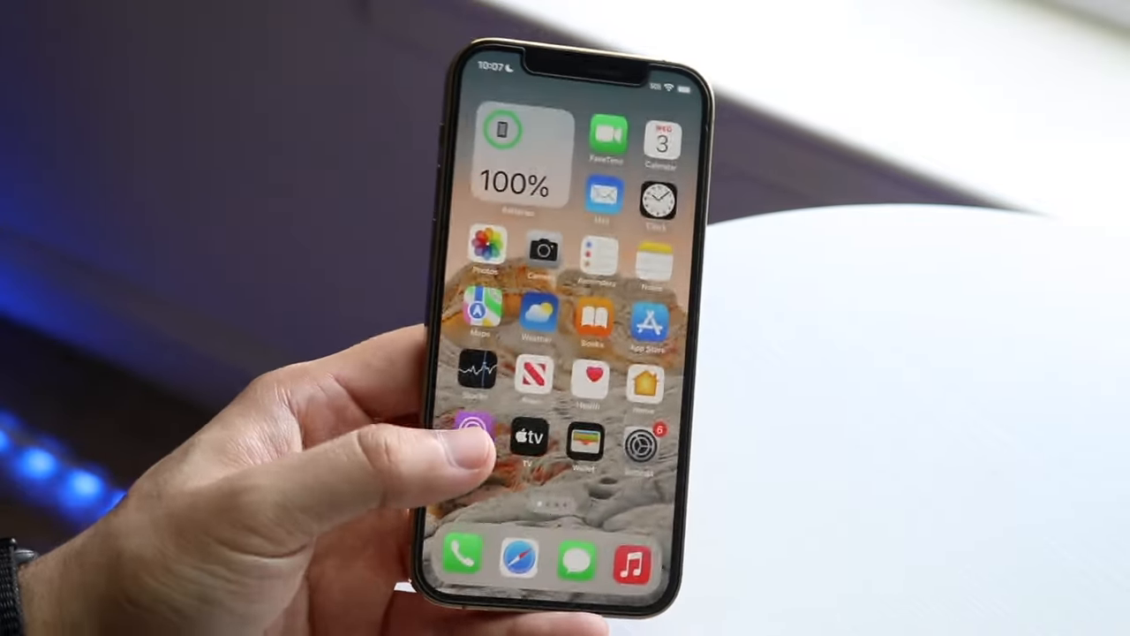
Swipe to the next home screen page and open Snapchat.
scroll("left", 3)
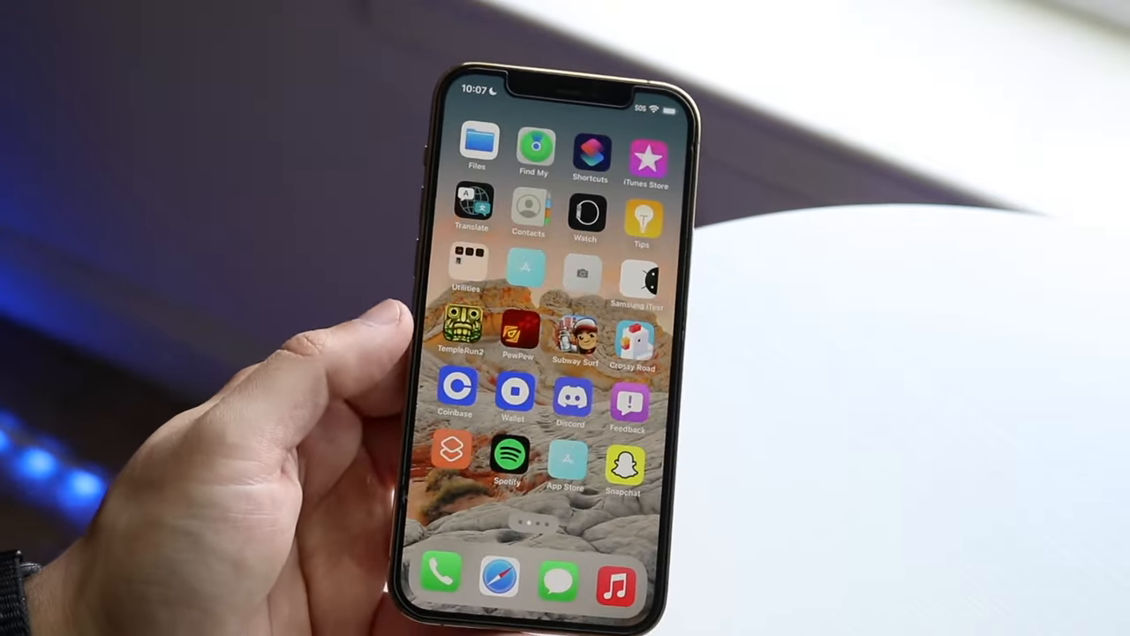
scroll("left", 3)
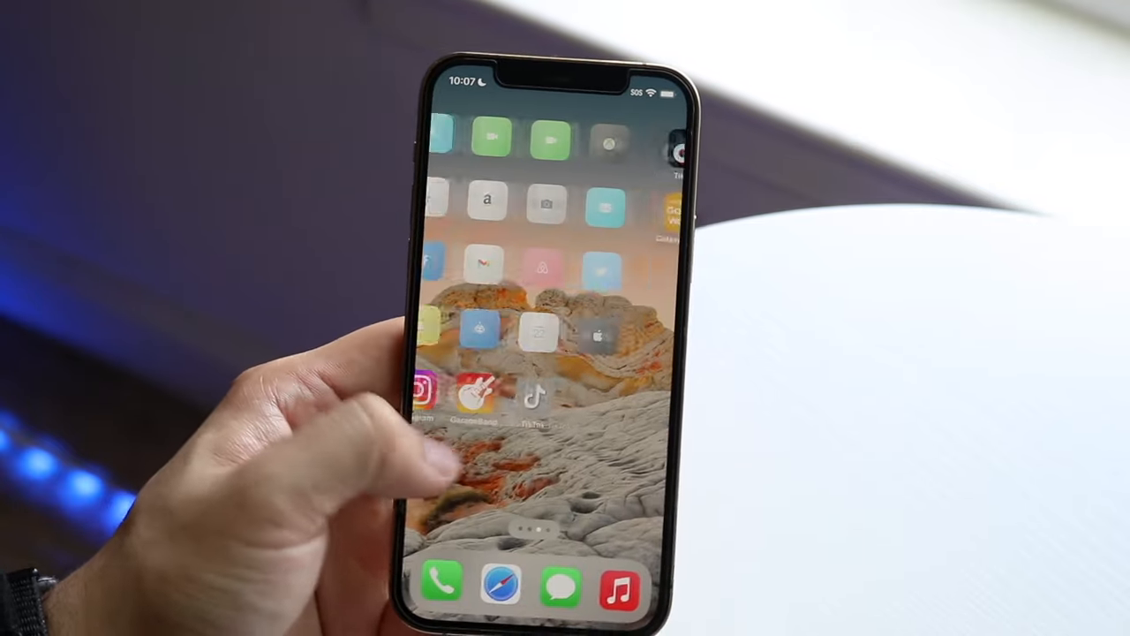
scroll("left", 3)
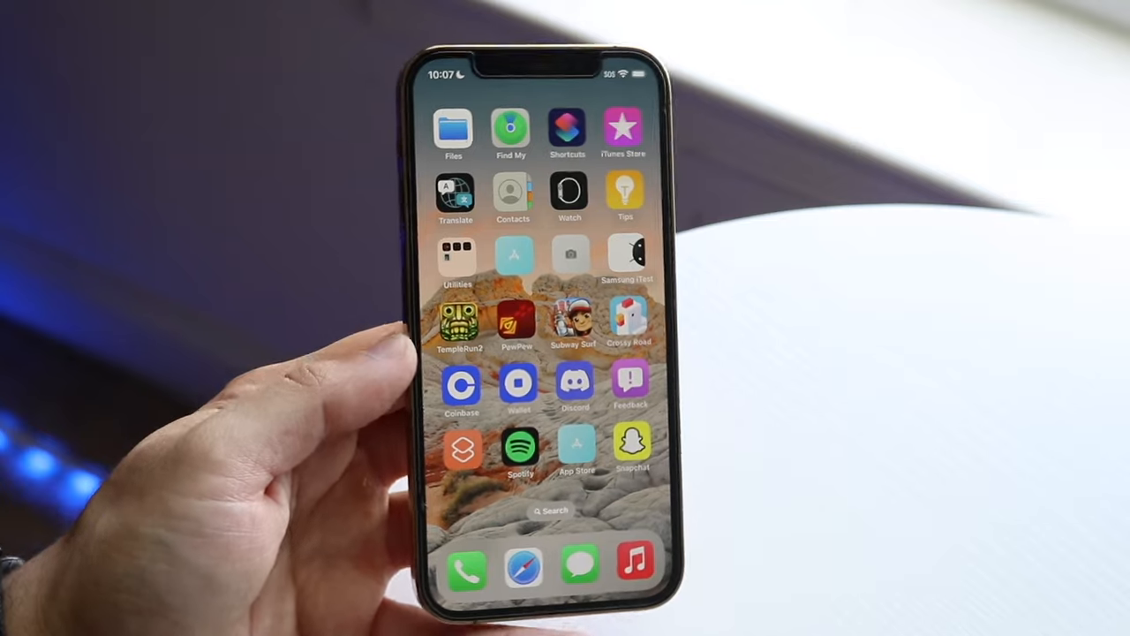
left_click(631, 447)
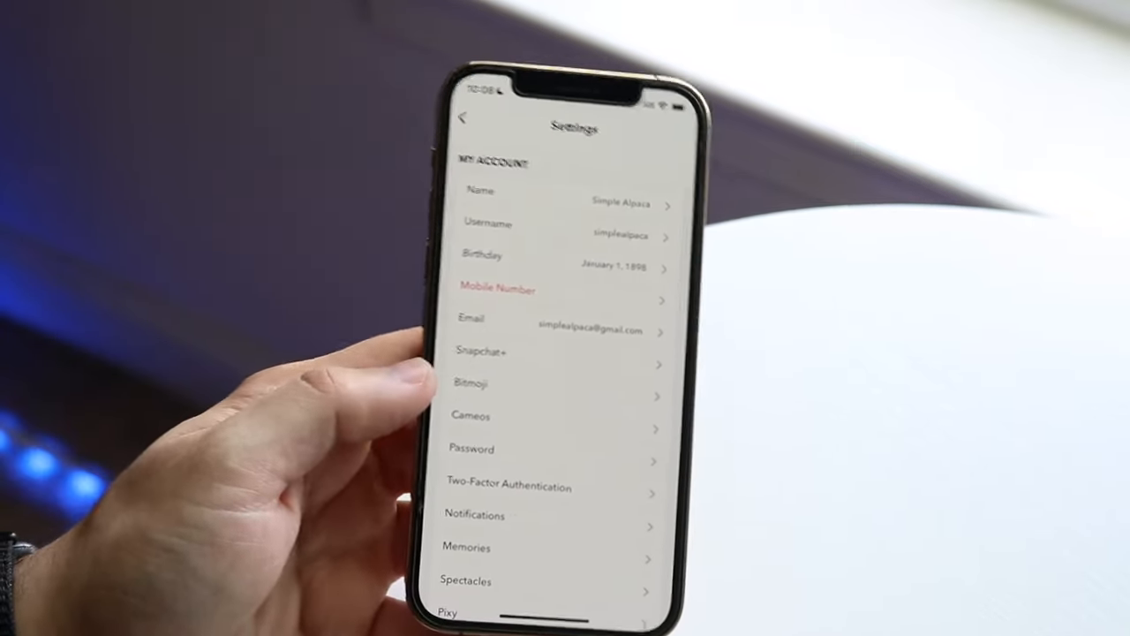
Clear Snapchat's cache via Account Actions > Clear Cache, confirming Clear and Okay.
scroll("down", 3)
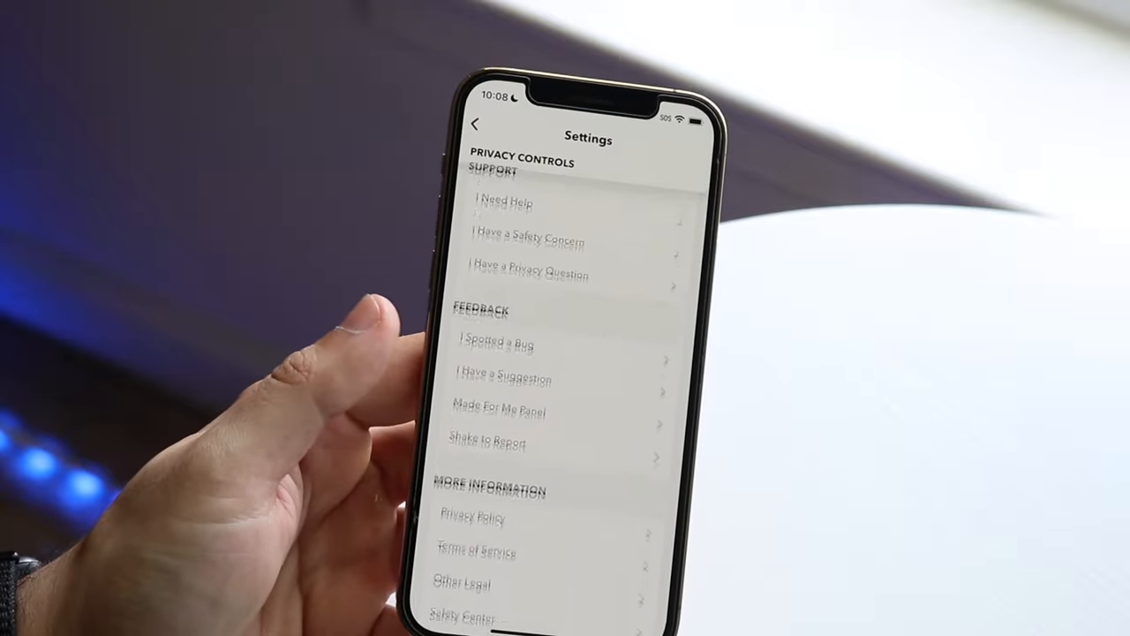
scroll("down", 3)
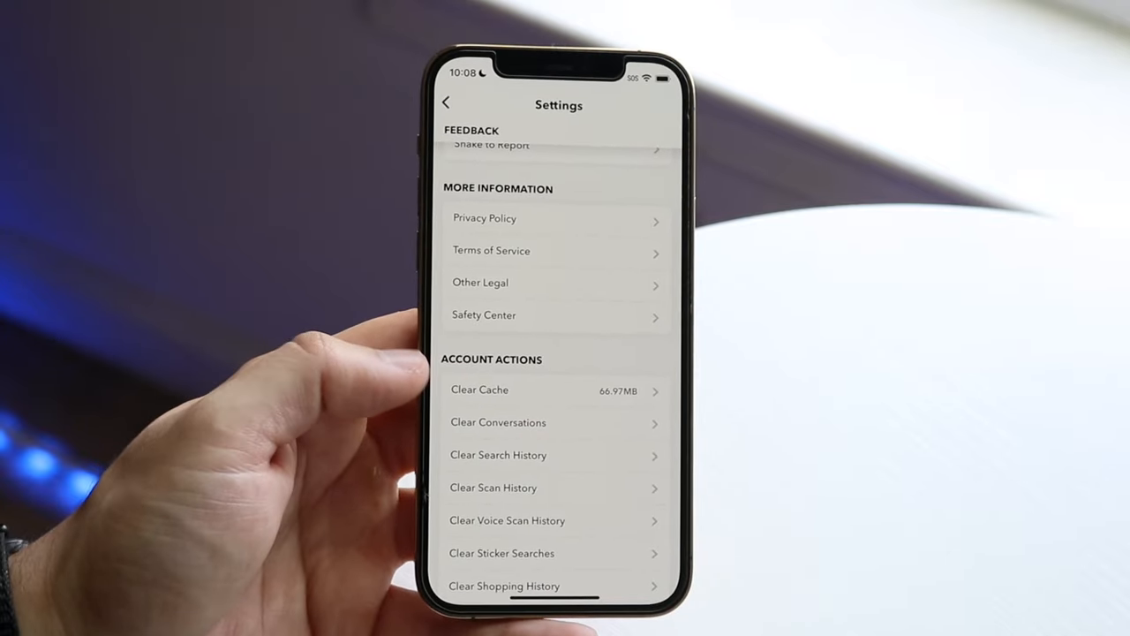
left_click(480, 390)
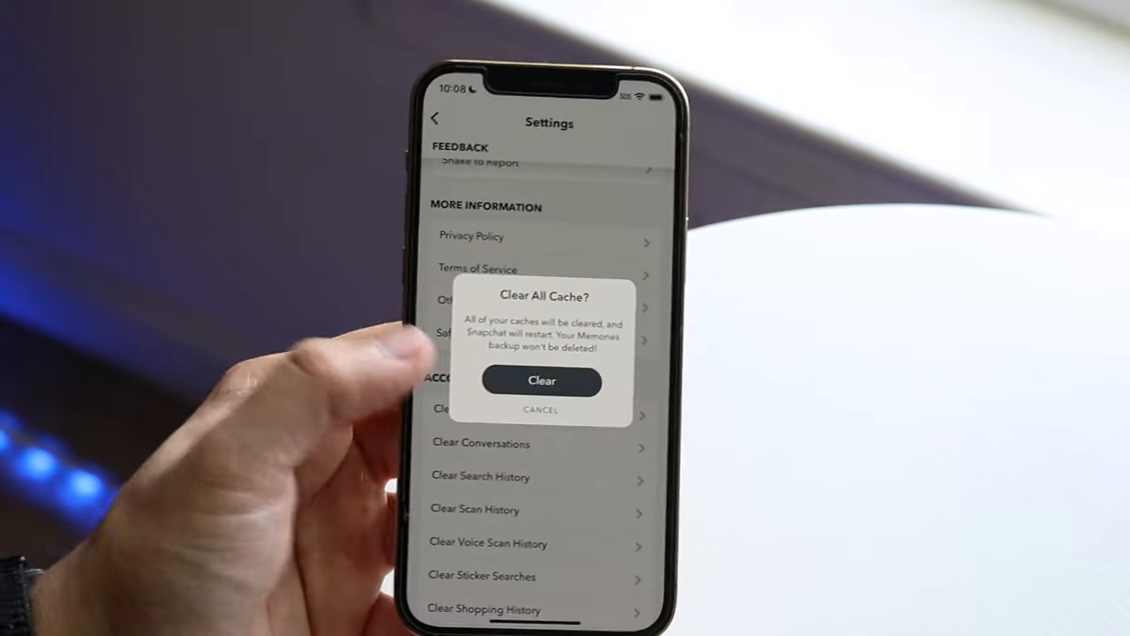
left_click(541, 381)
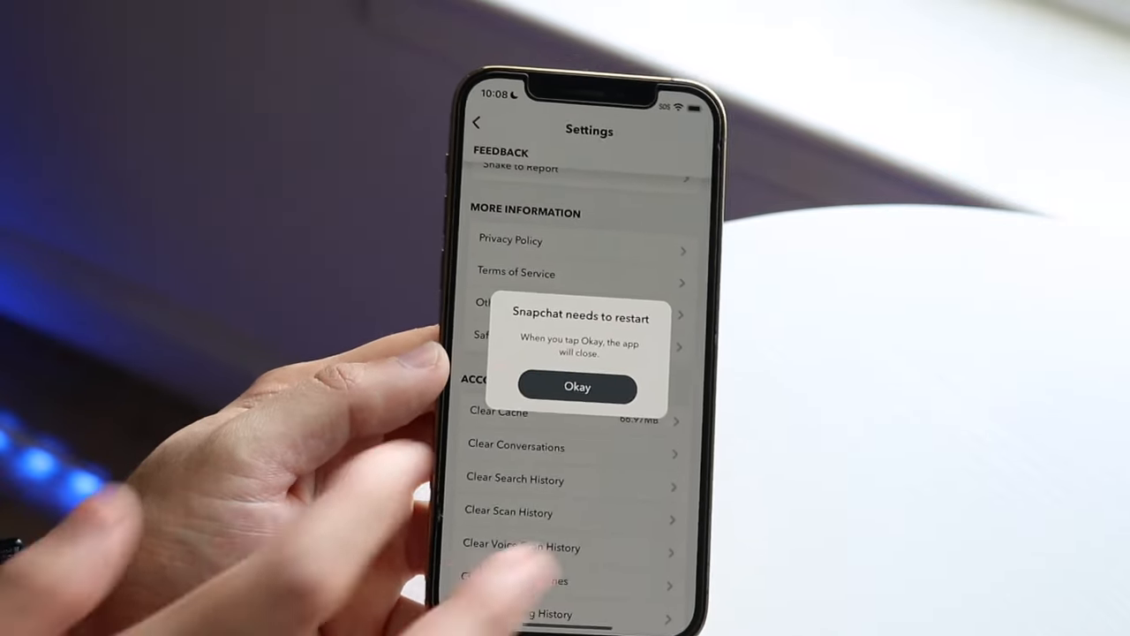
left_click(576, 387)
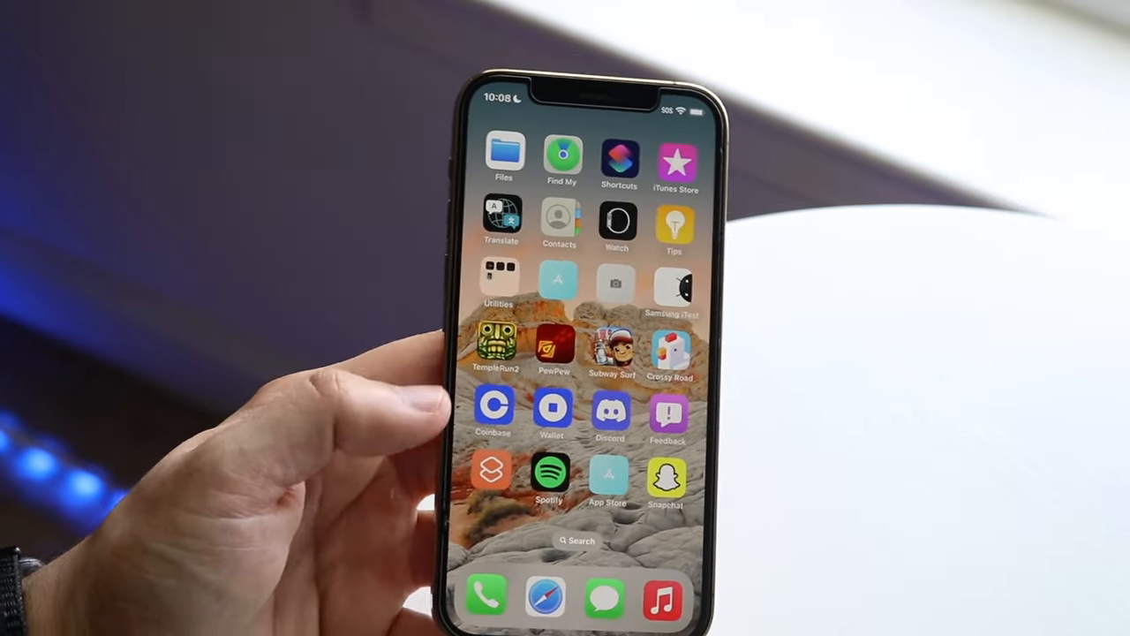